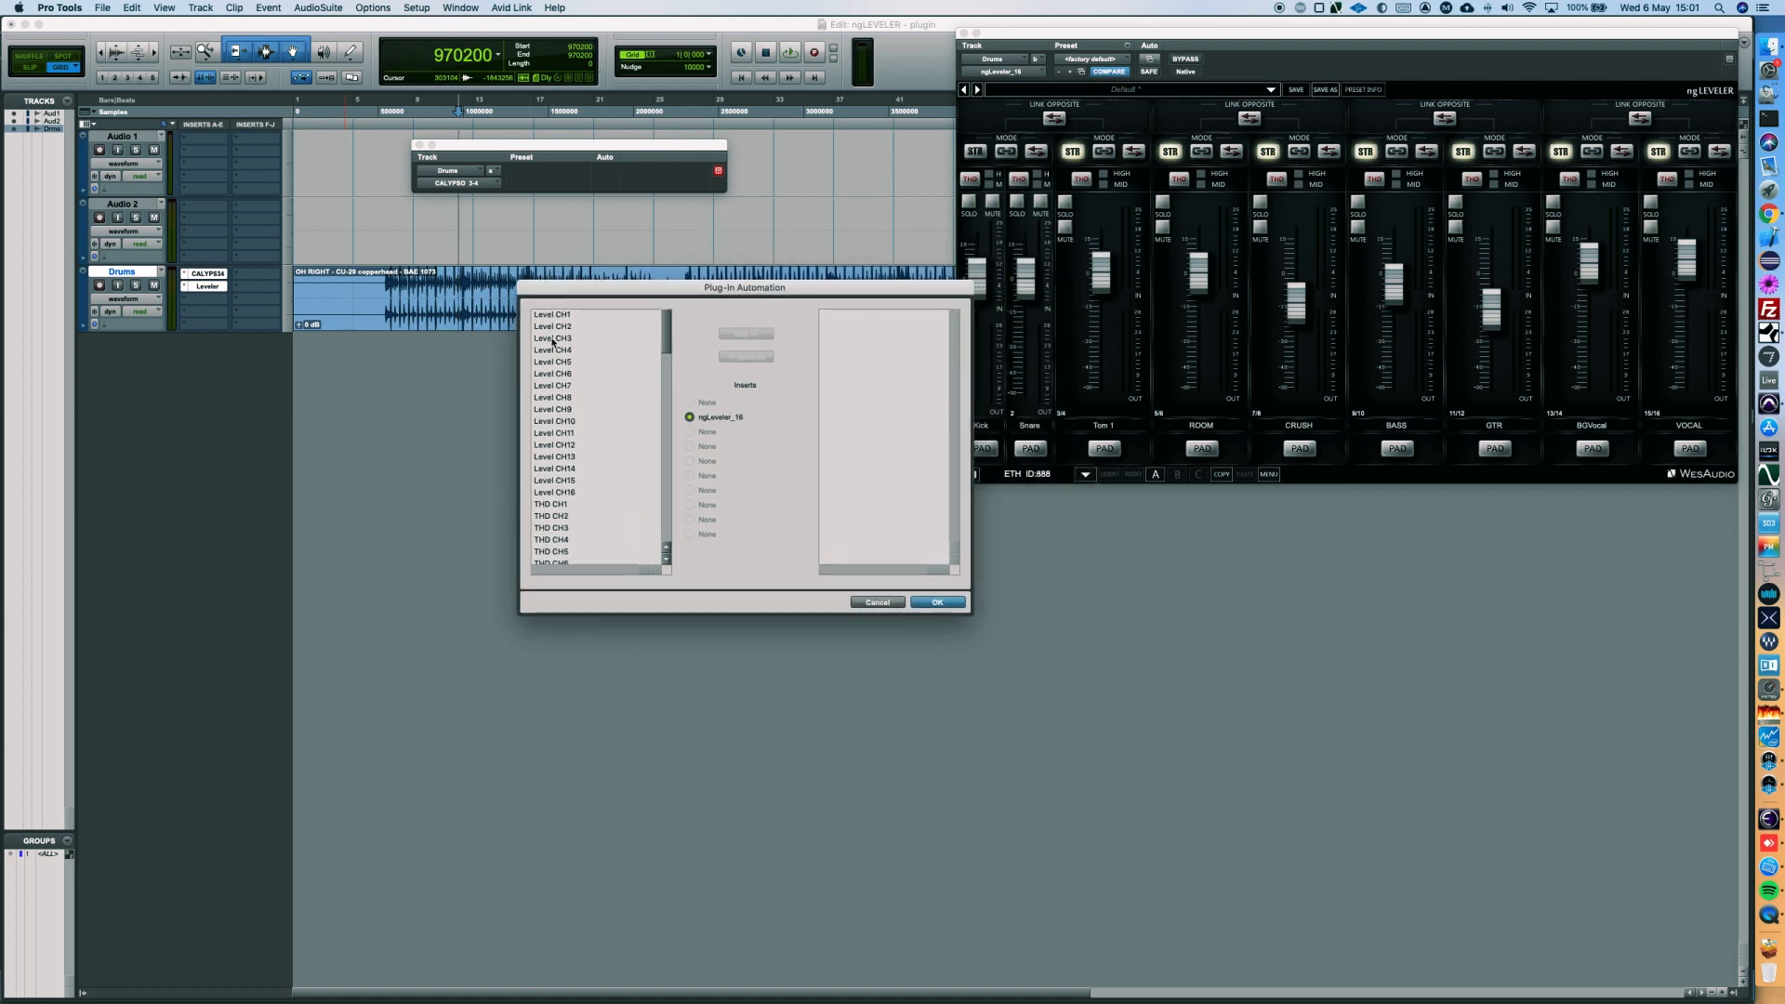
Enable ngLeveler's Level CH3 for automation on Drums and bring up its lane parameter choices
left_click(554, 338)
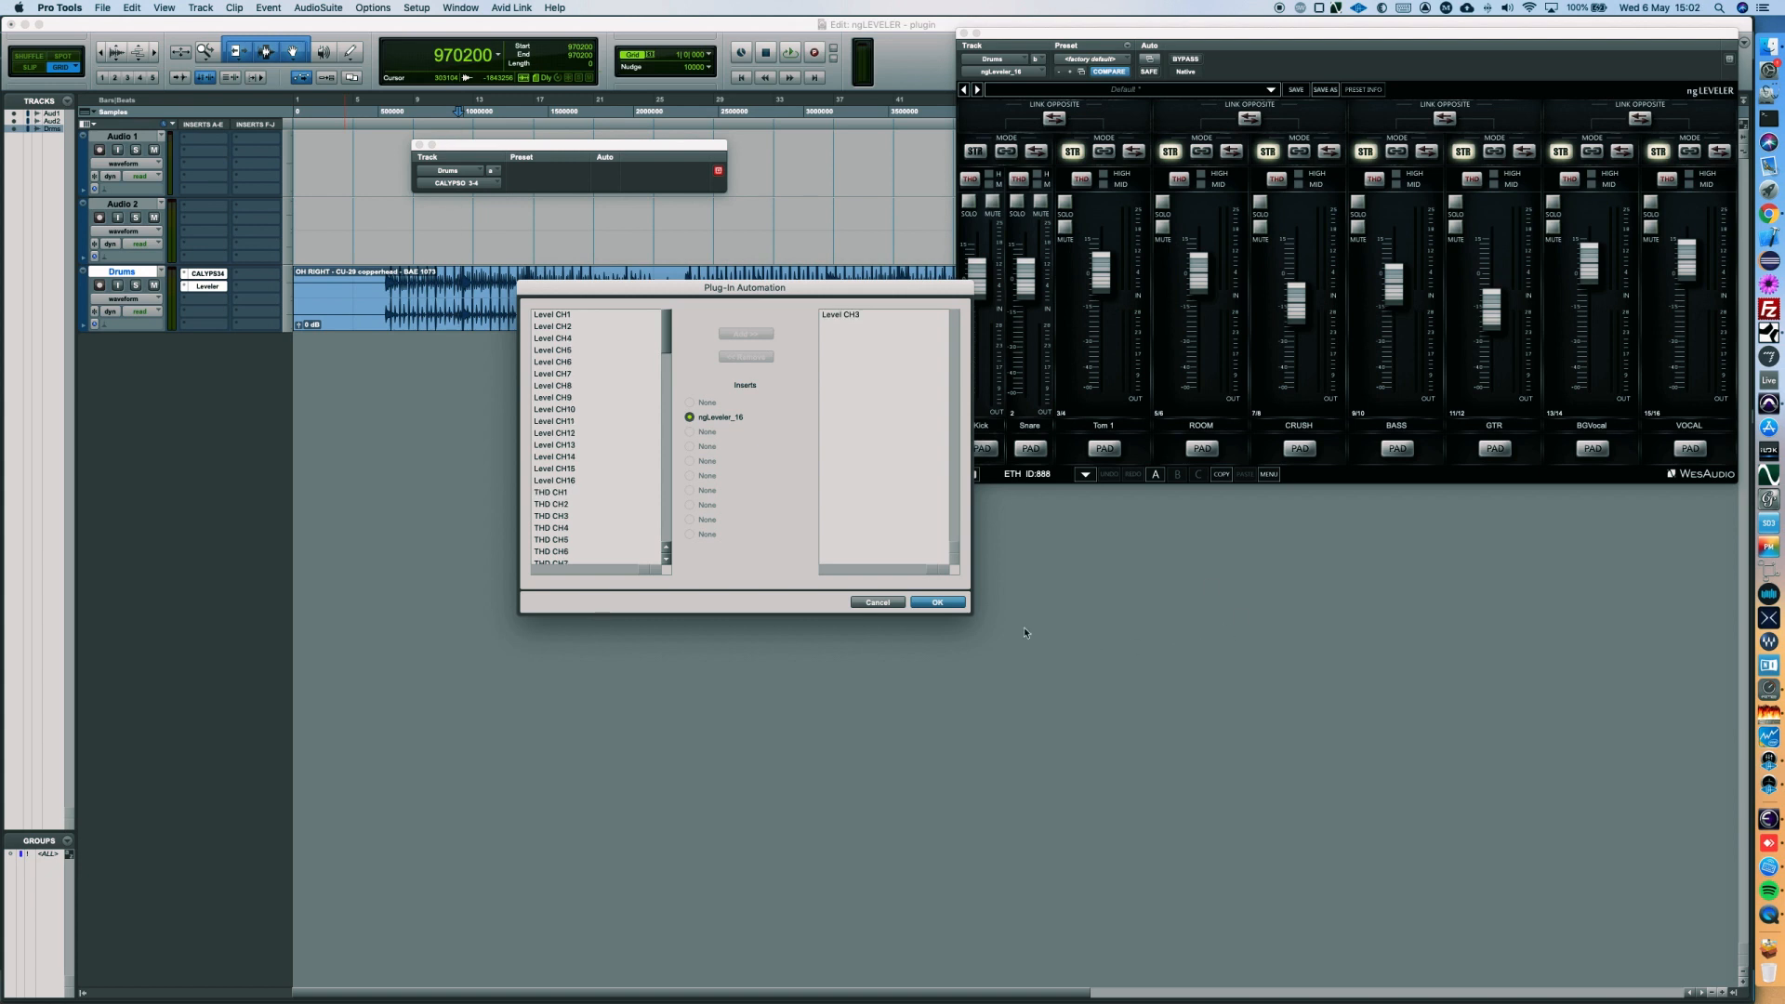
left_click(935, 601)
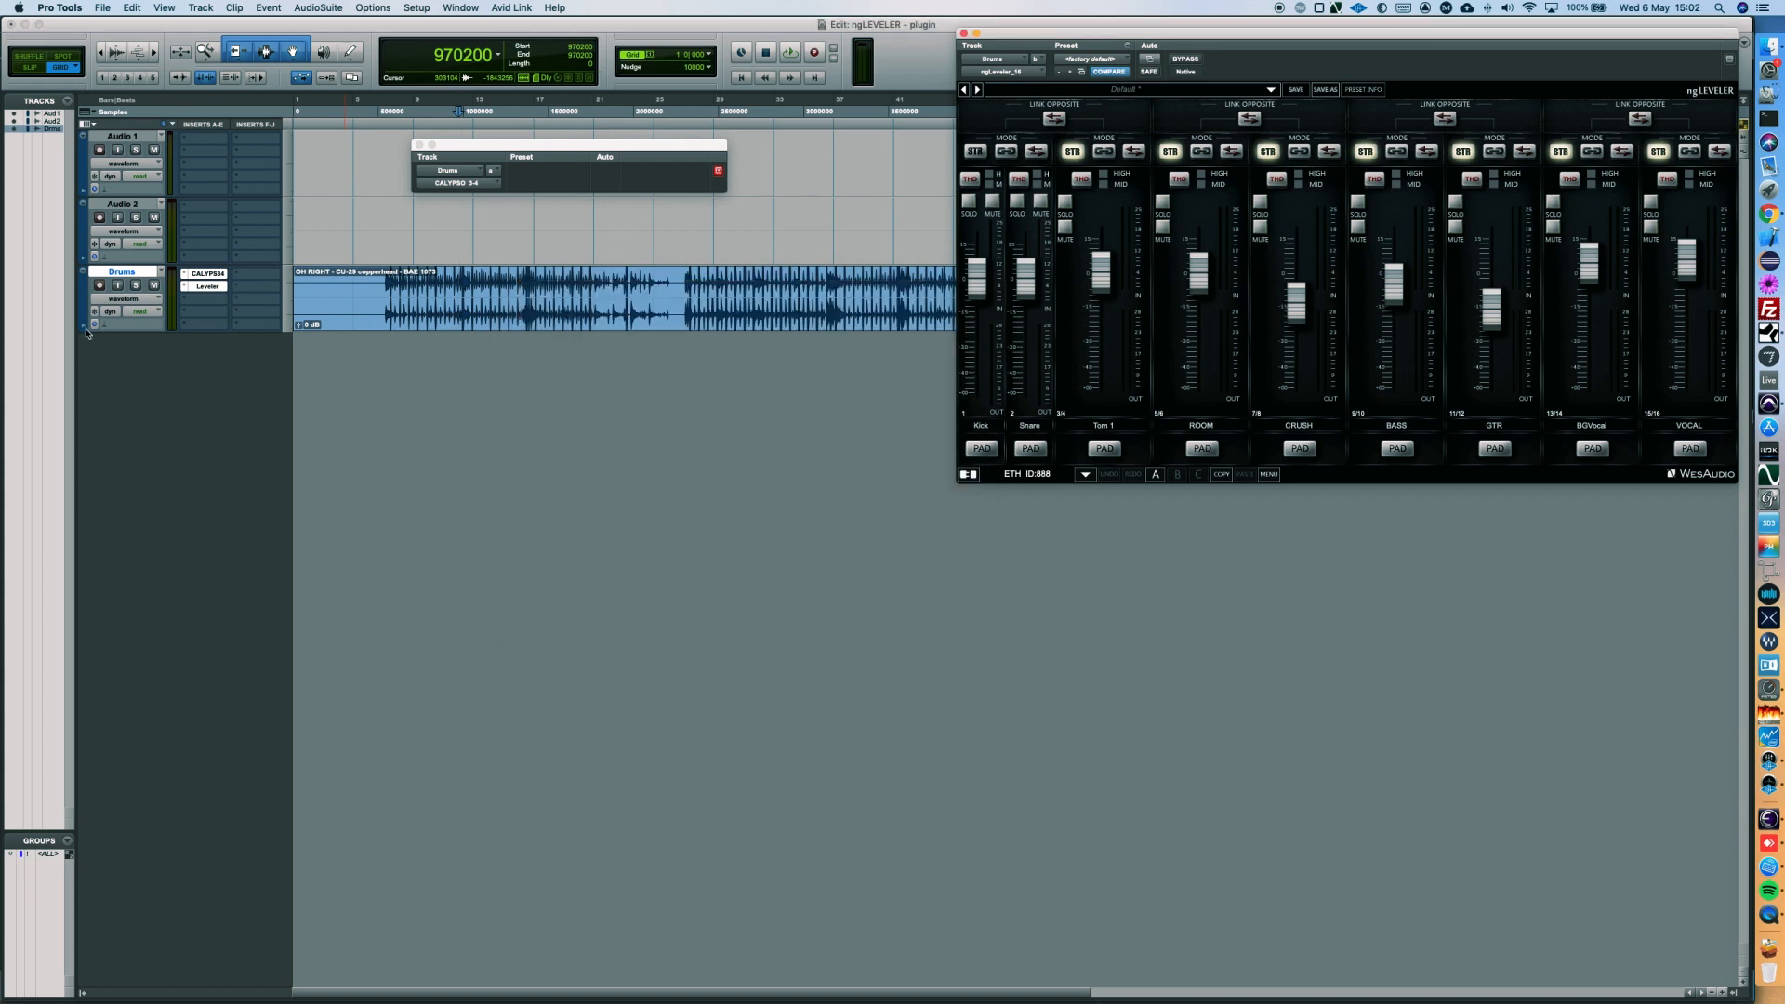
left_click(140, 340)
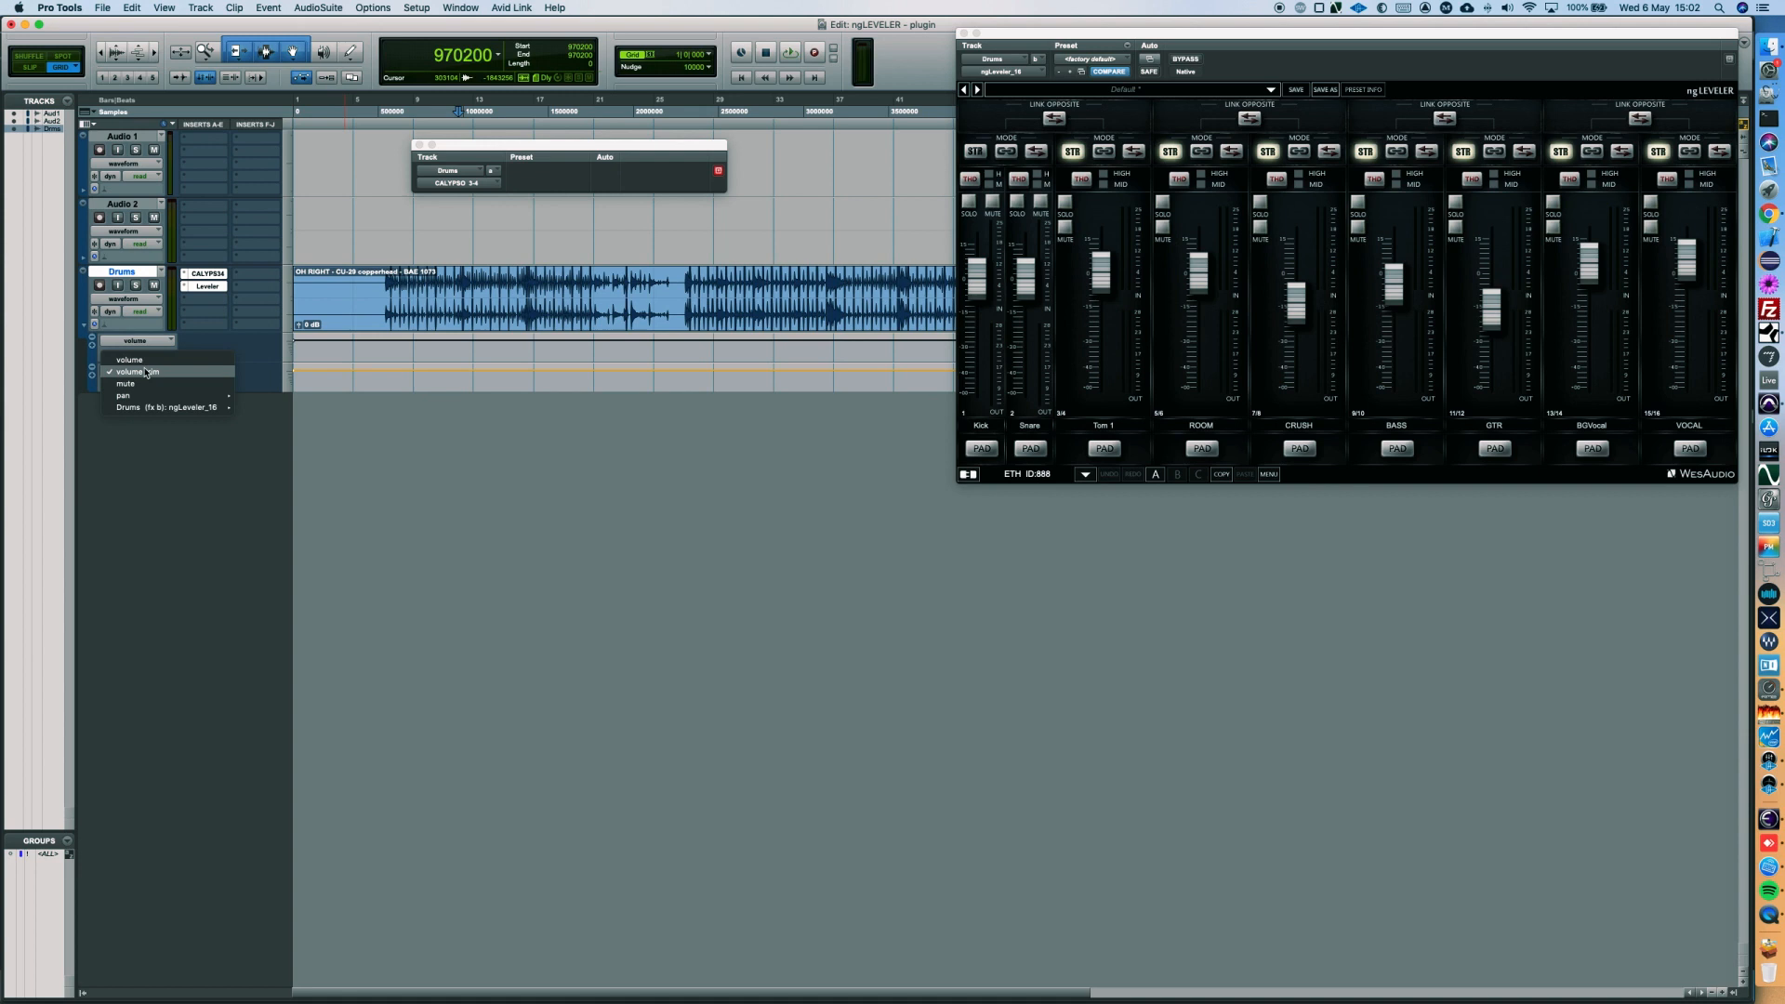